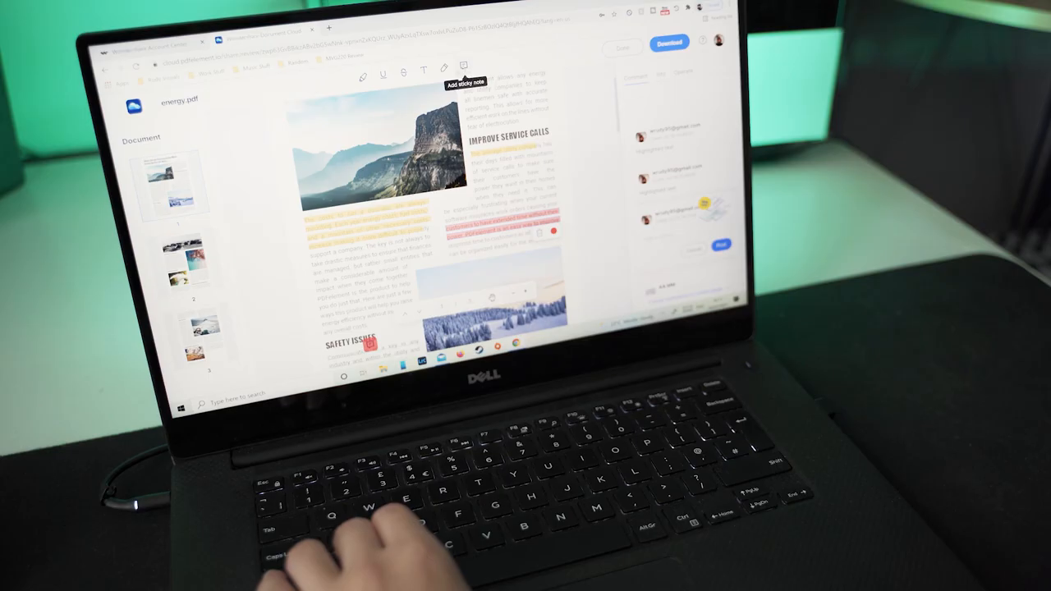
{"action": "mouse_move", "coordinate": [382, 72]}
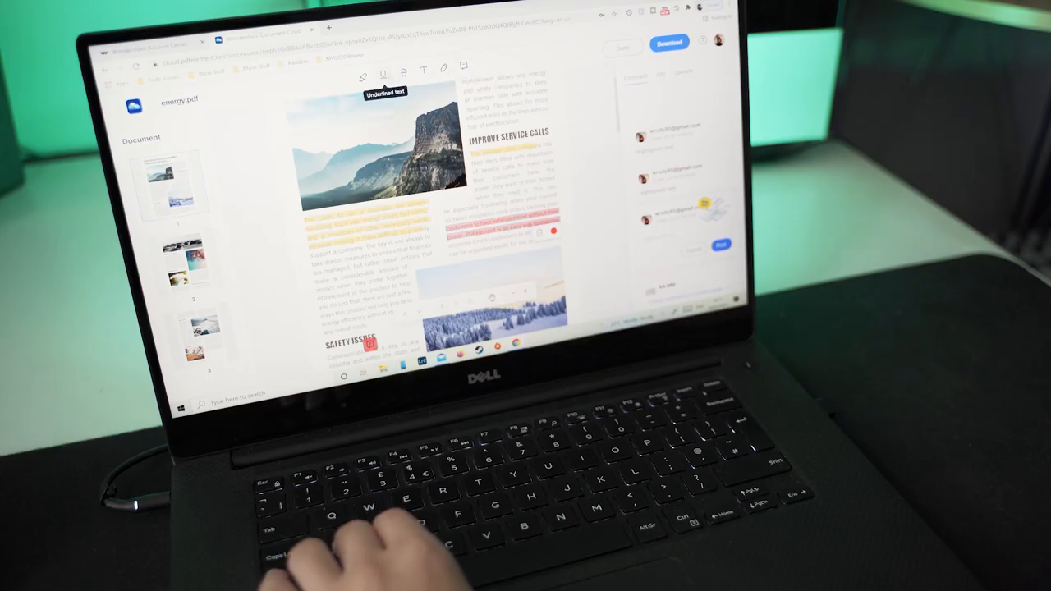